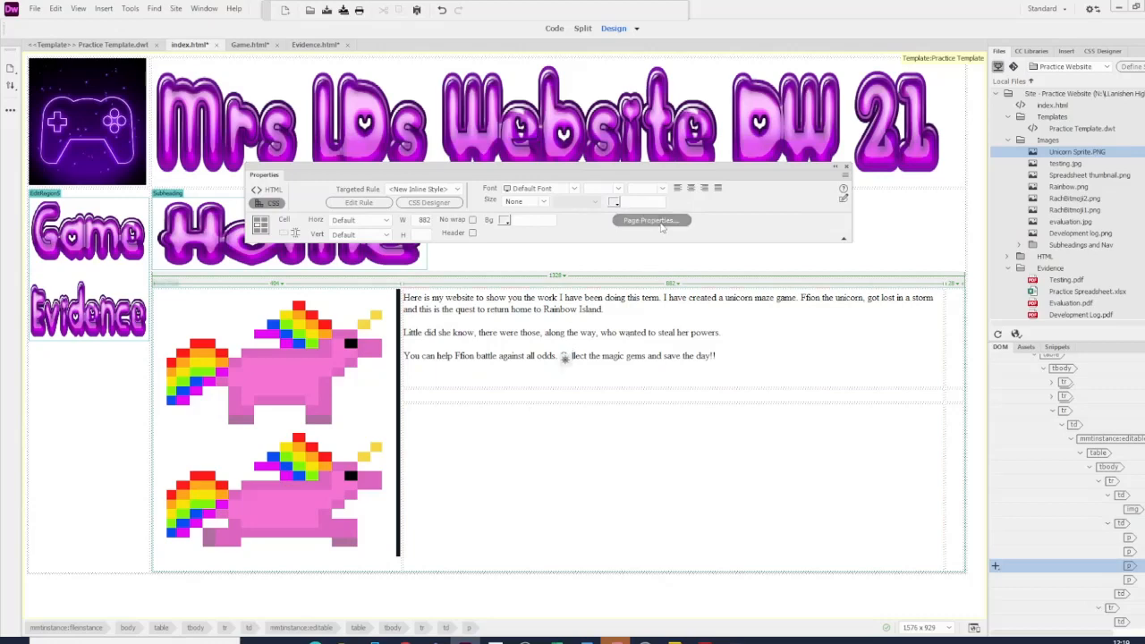
Step: Set the body text to bold italic Baskerville in purple via Page Properties and apply it
left_click(652, 221)
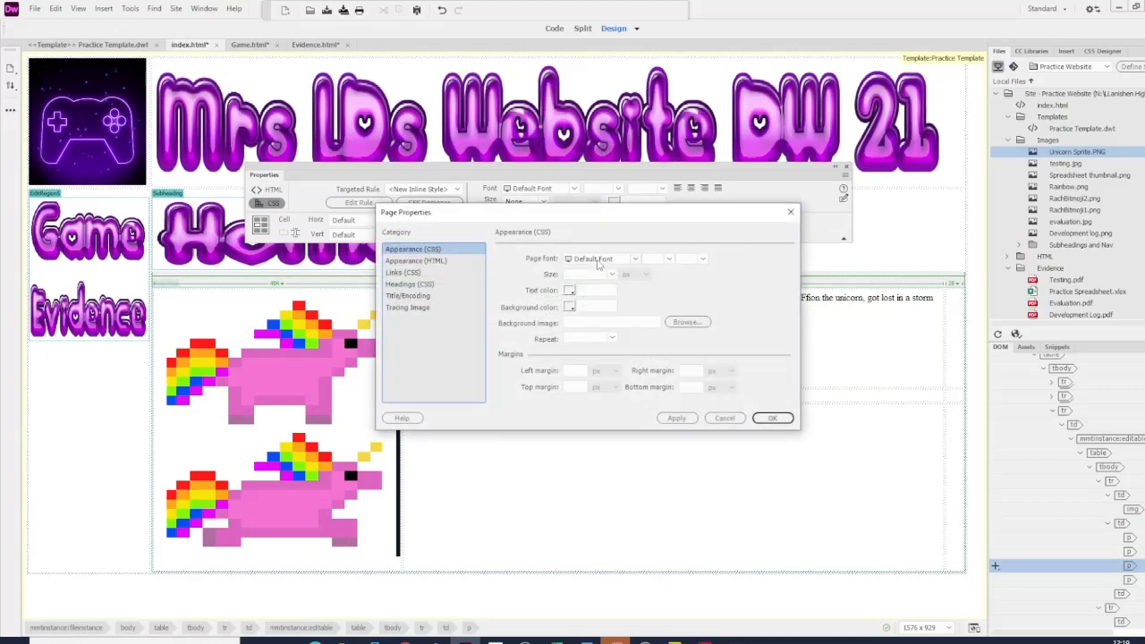
left_click(635, 258)
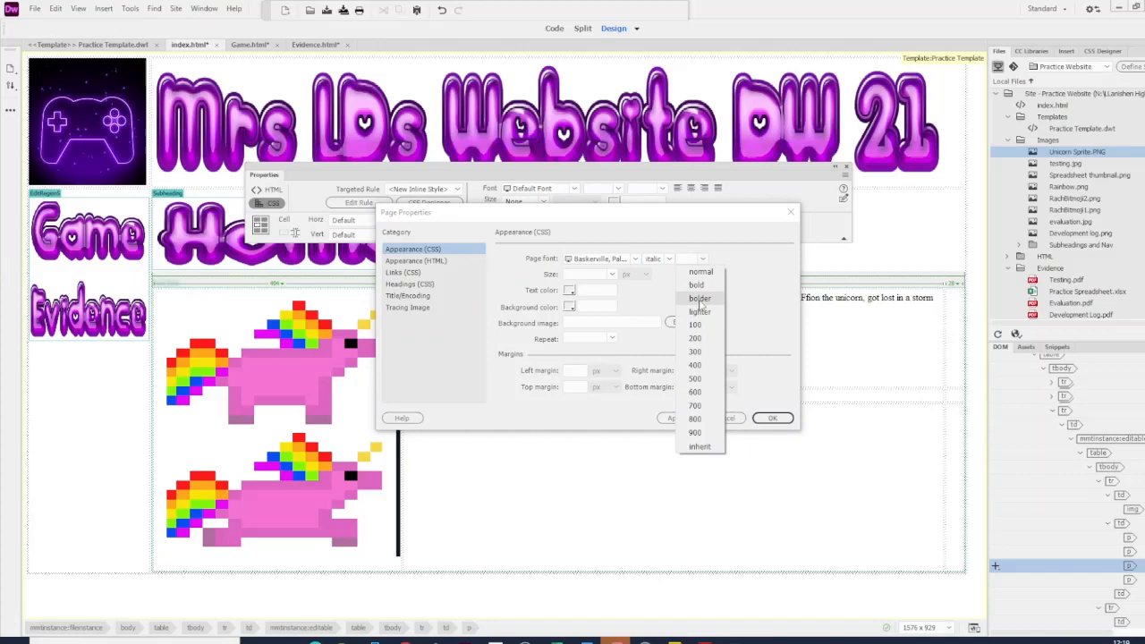
left_click(696, 285)
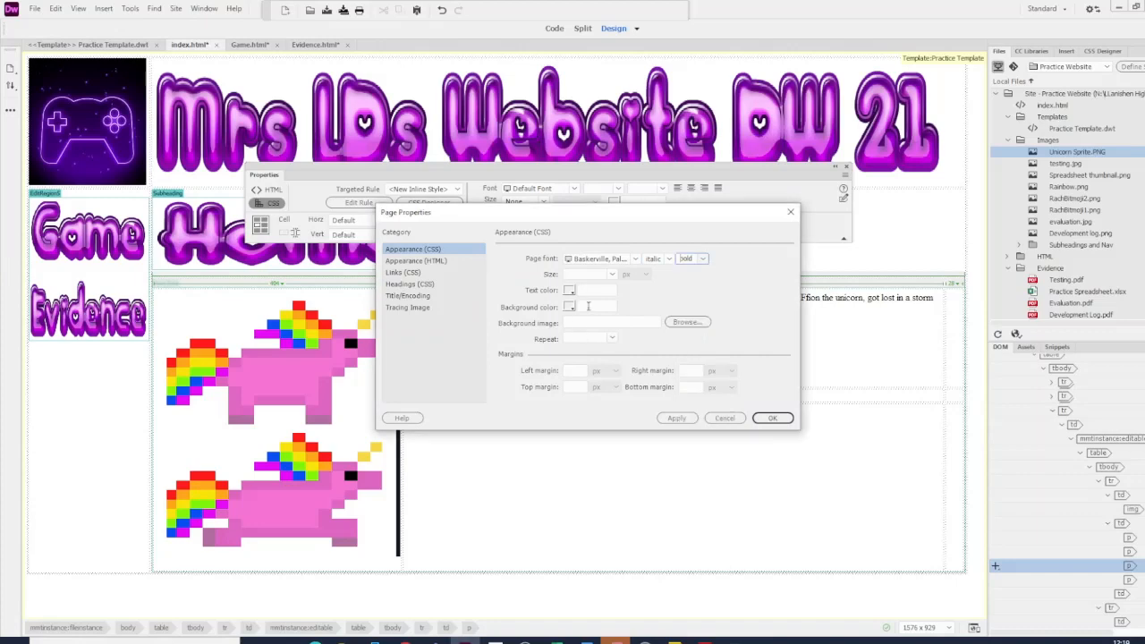
left_click(615, 274)
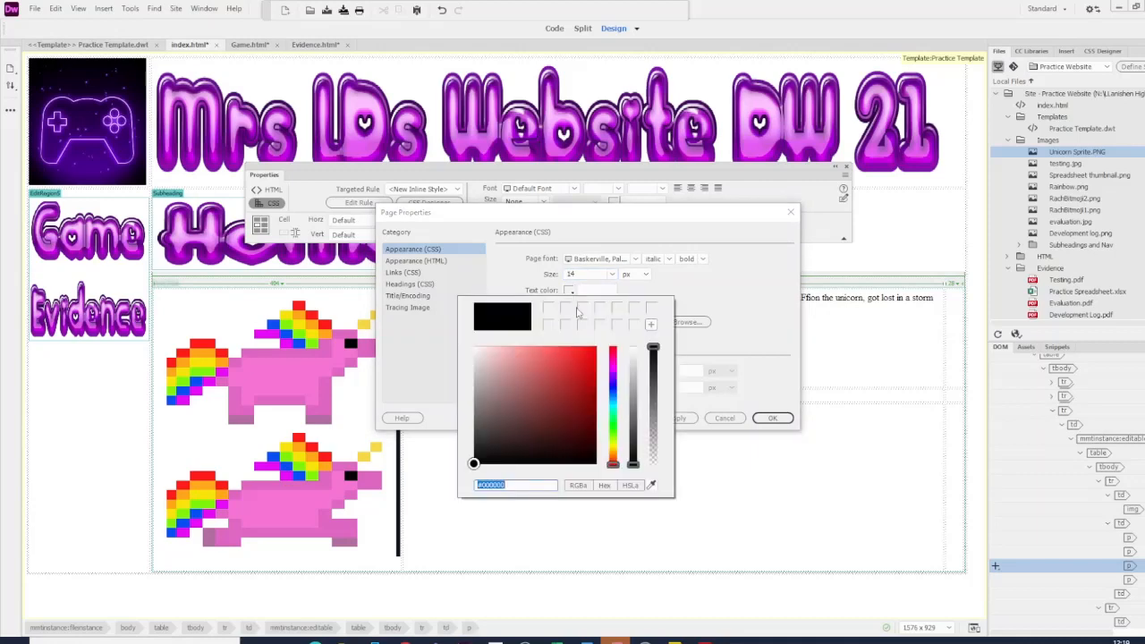
left_click(582, 369)
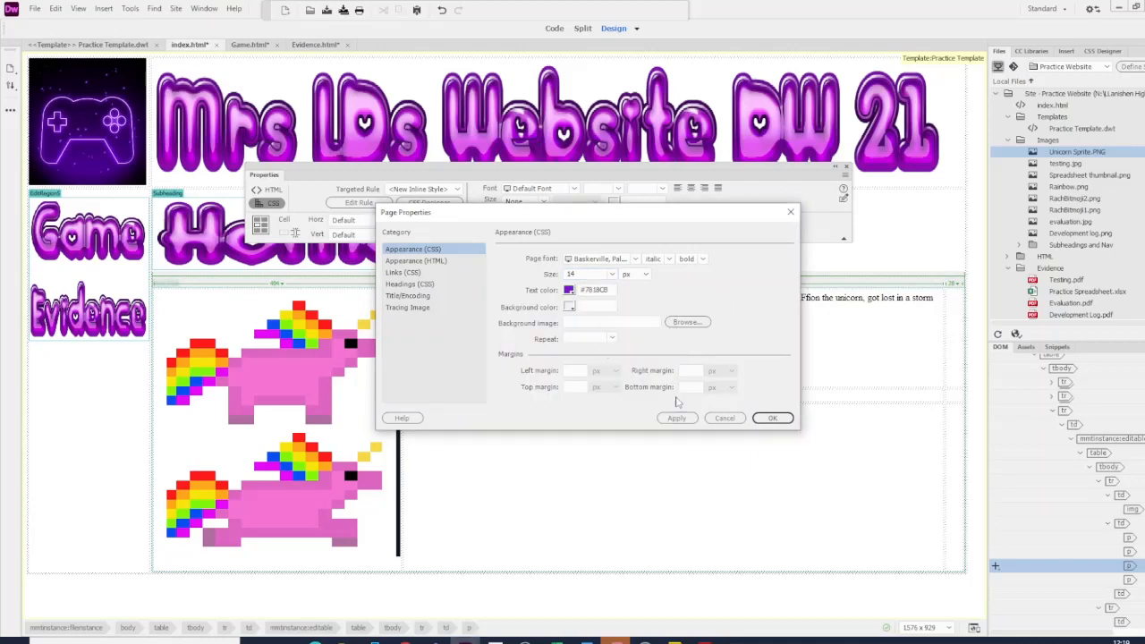
left_click(676, 418)
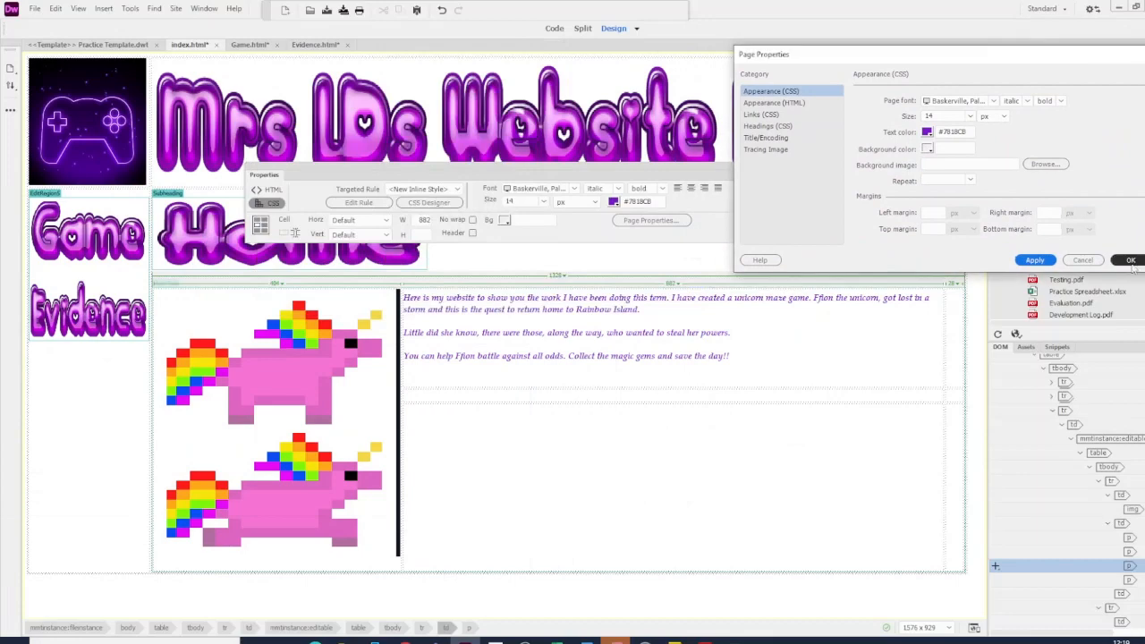
left_click(1131, 260)
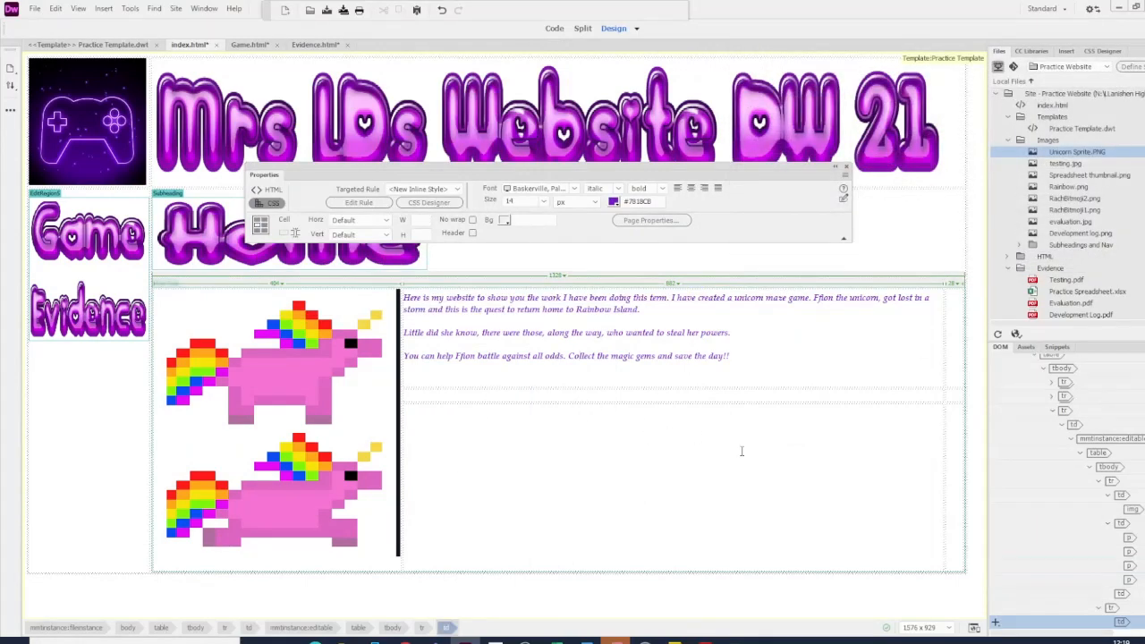
Step: Add the closing line 'Hope you enjoy my work!!' beneath the last paragraph
type("Hope you")
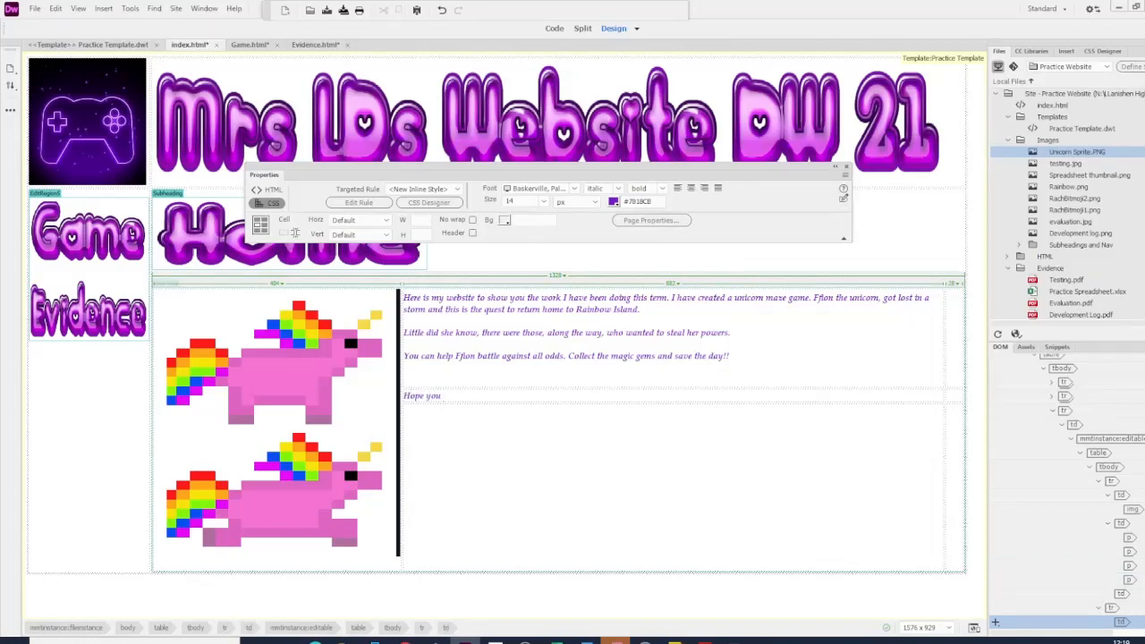
type("enjoy my work")
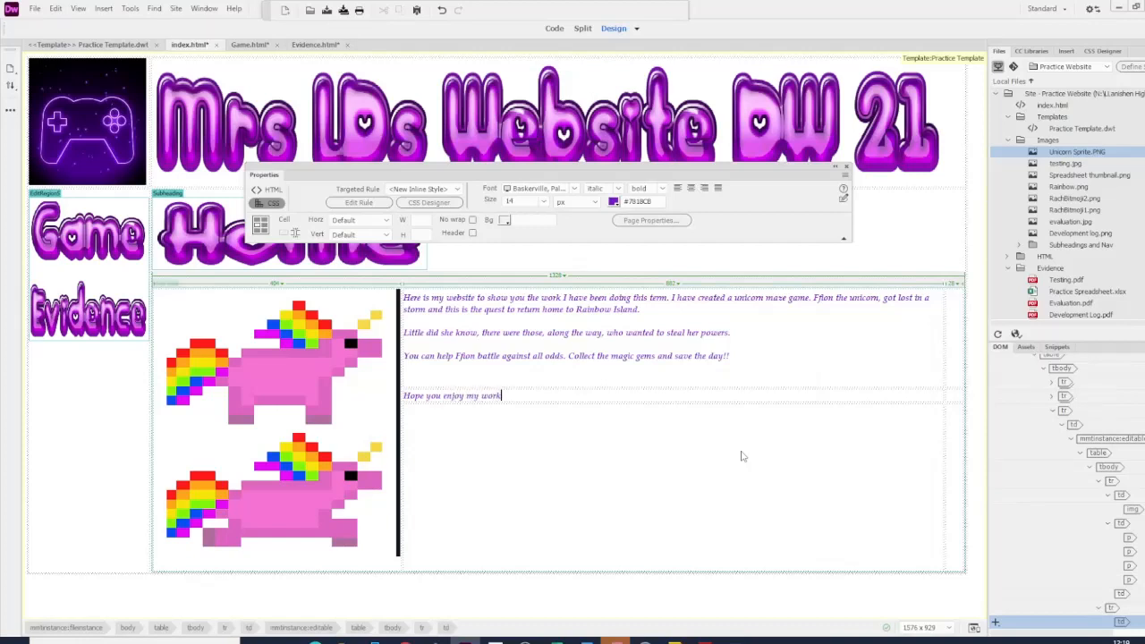
type("!!")
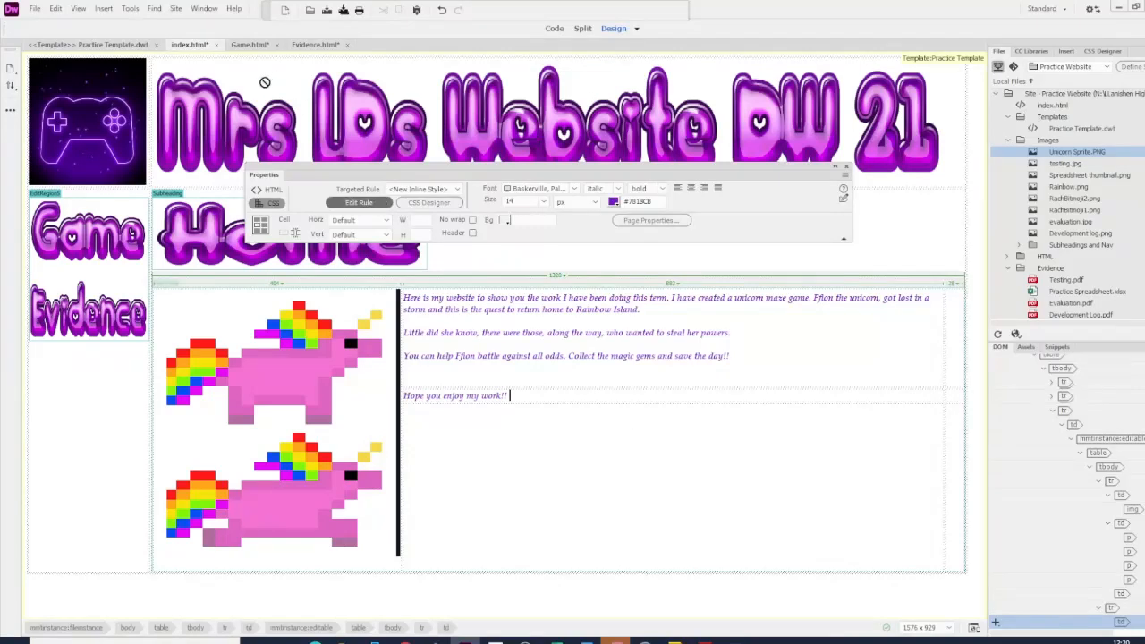
left_click(56, 7)
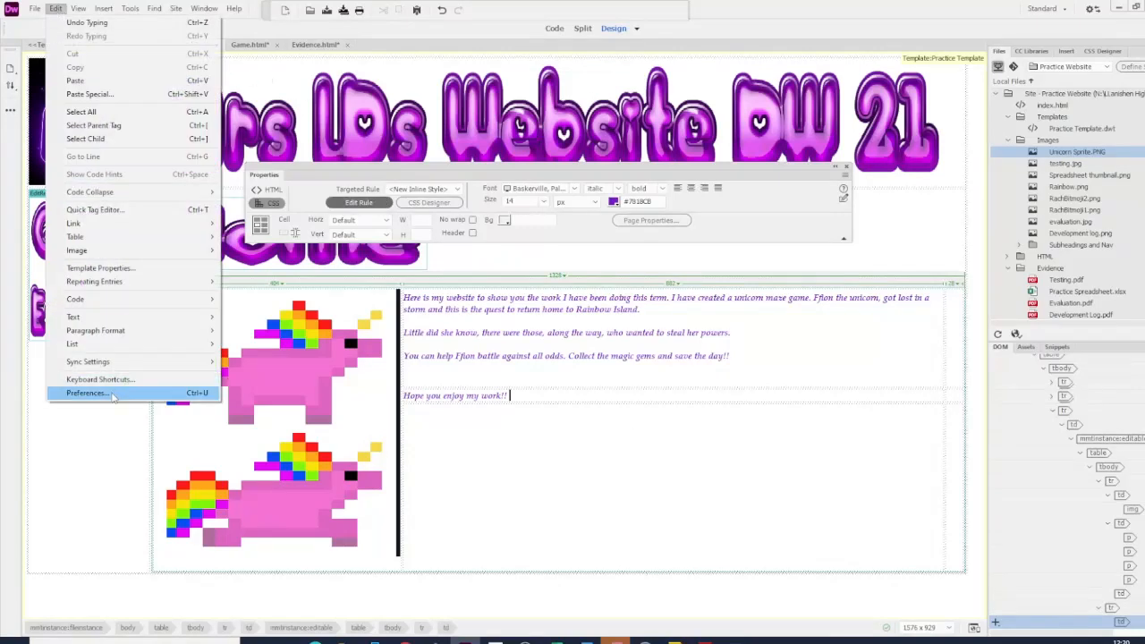
left_click(85, 394)
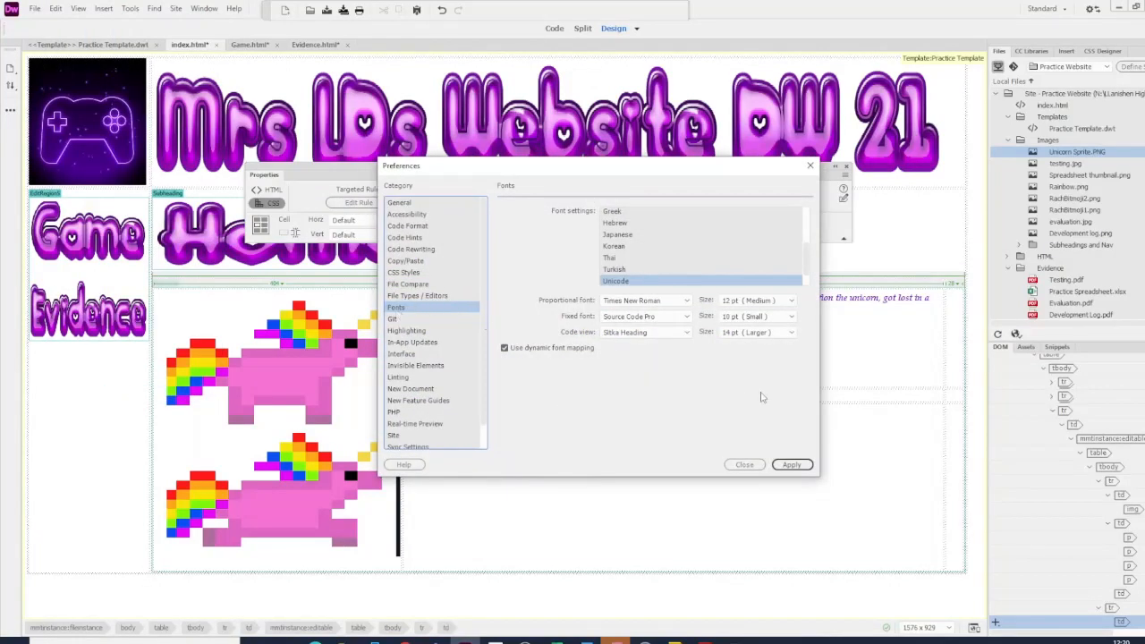
left_click(791, 466)
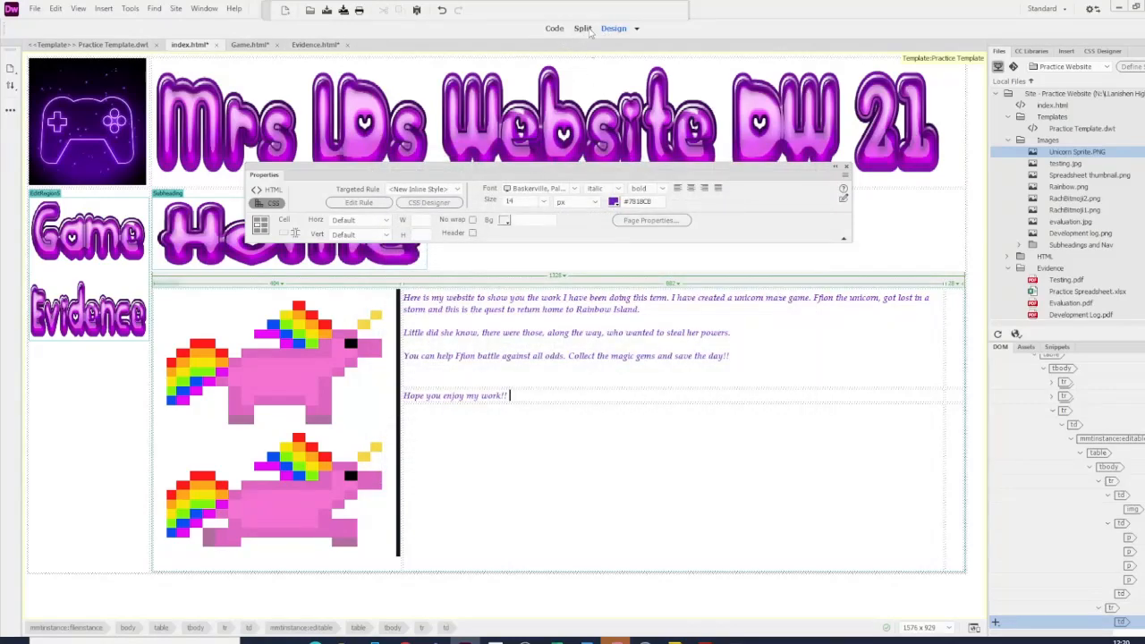
Step: Show Split view and apply a different Code view font and size in Fonts preferences
left_click(584, 28)
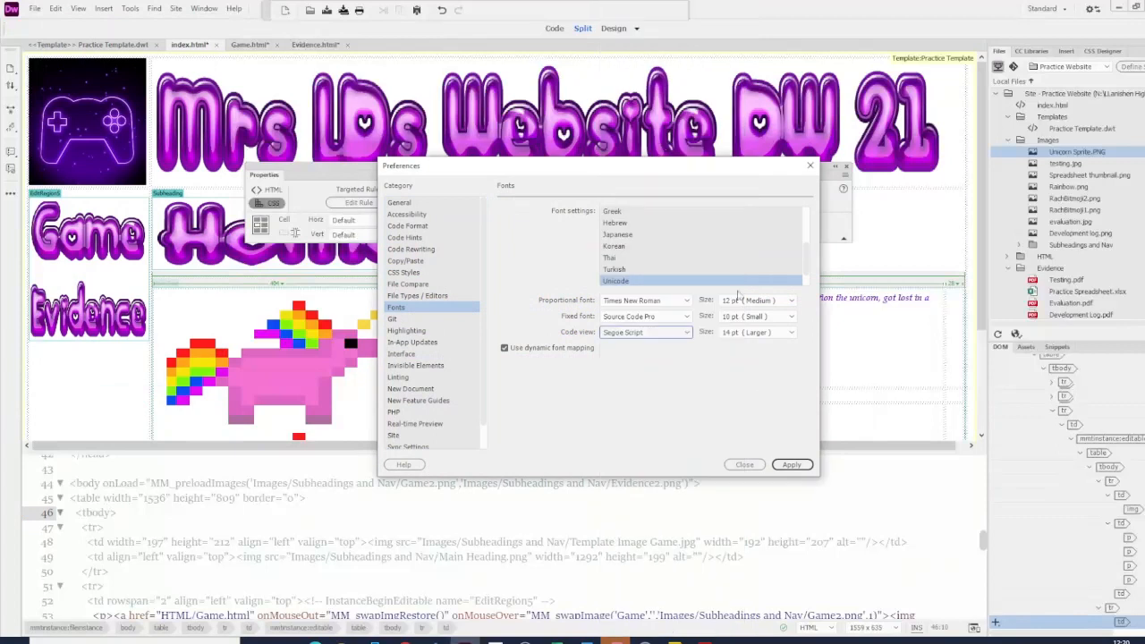
left_click(791, 331)
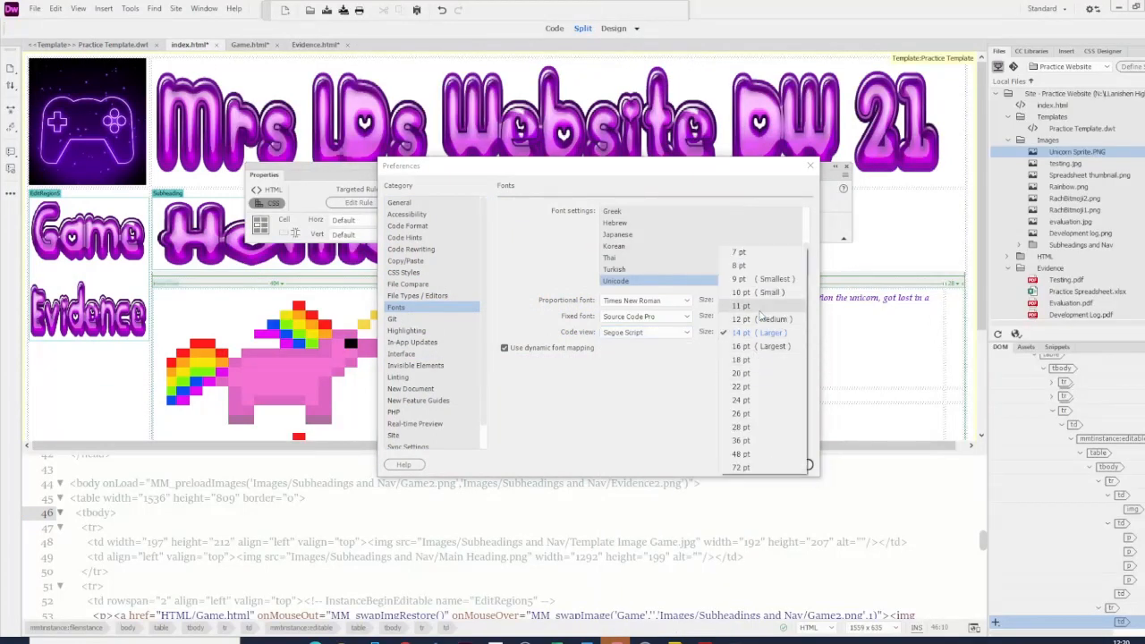
left_click(740, 304)
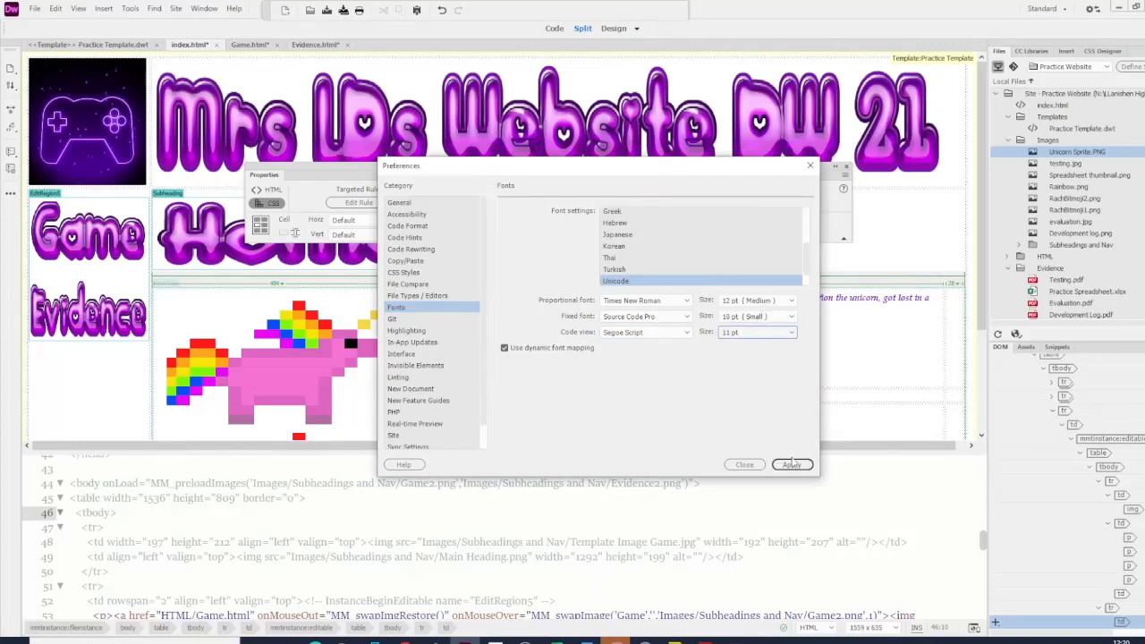
left_click(791, 465)
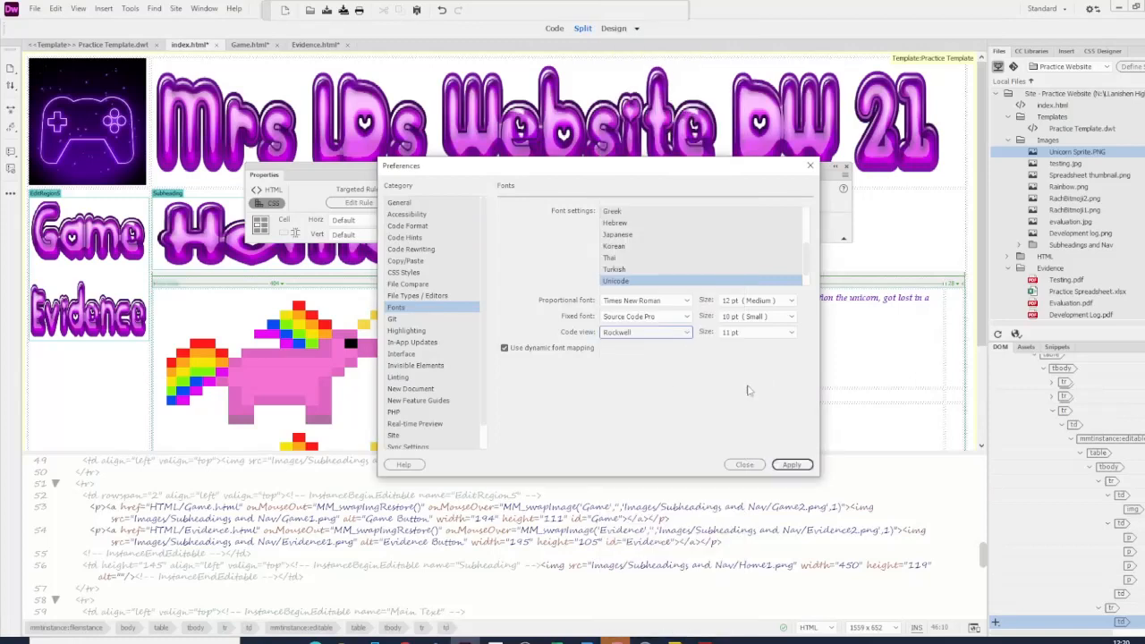
left_click(791, 465)
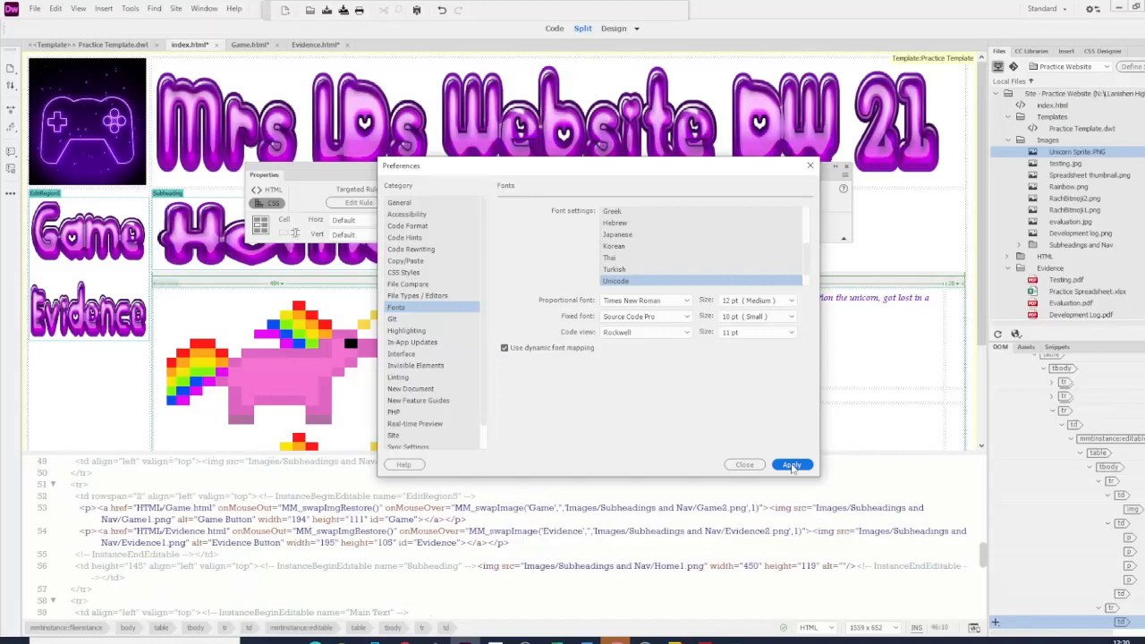